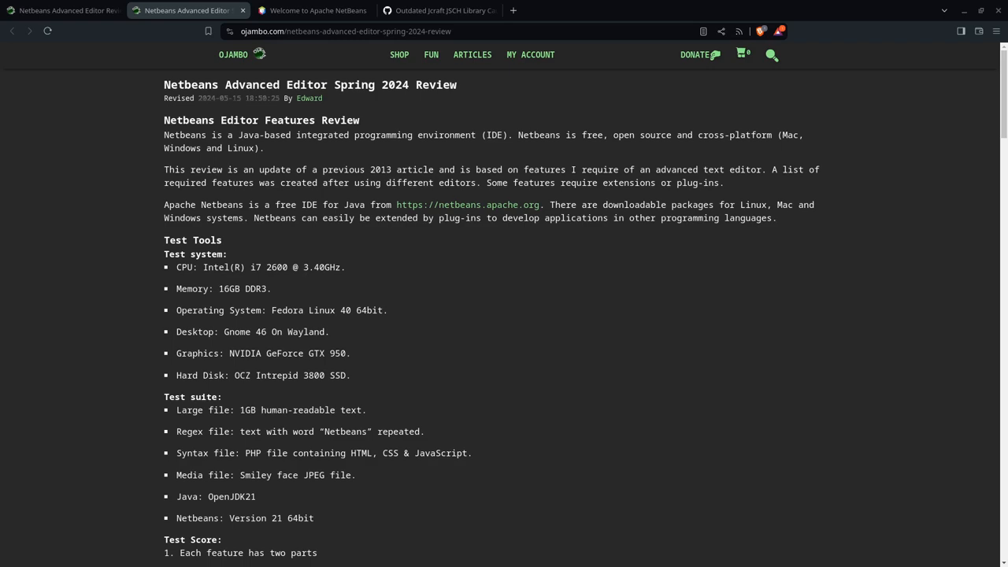
Switch from the review article to the NetBeans site, then to GitHub issue #3700 about JSCH.
left_click(312, 10)
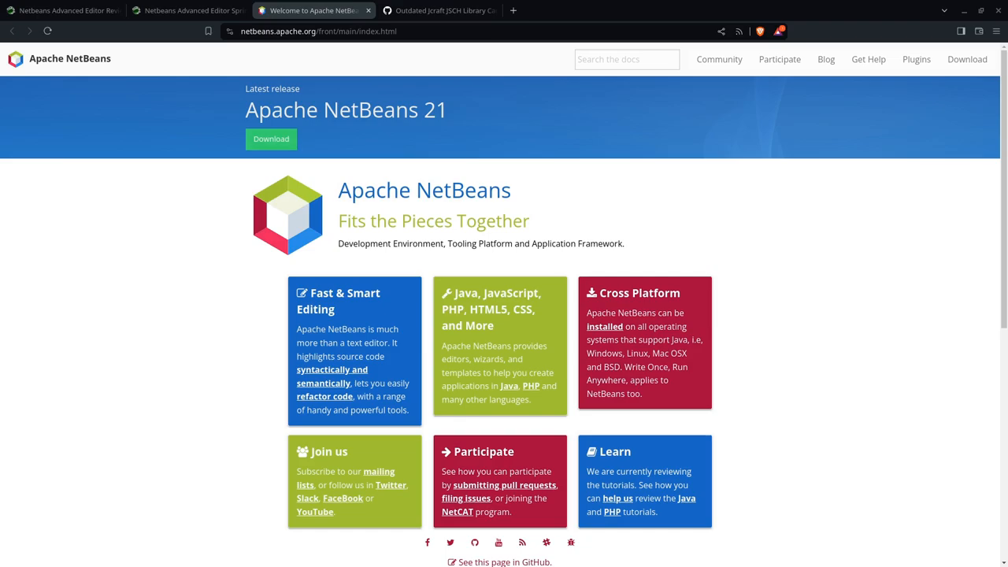
left_click(438, 10)
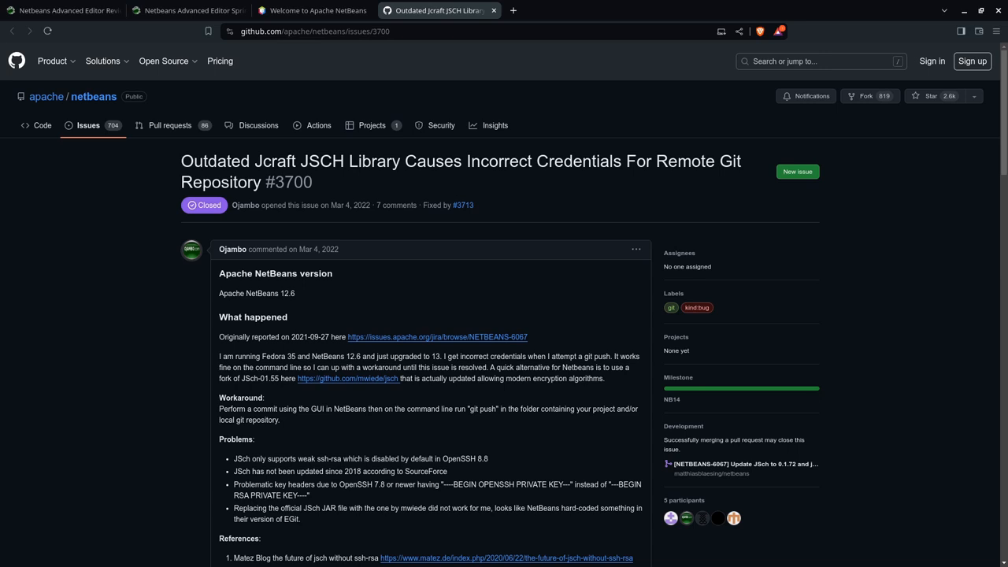
mouse_move(293, 228)
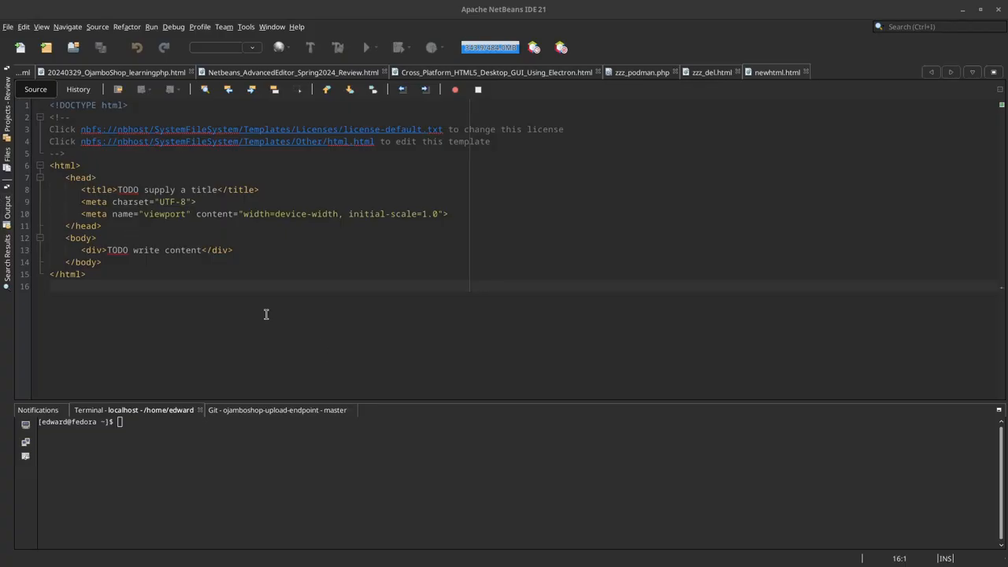
mouse_move(484, 177)
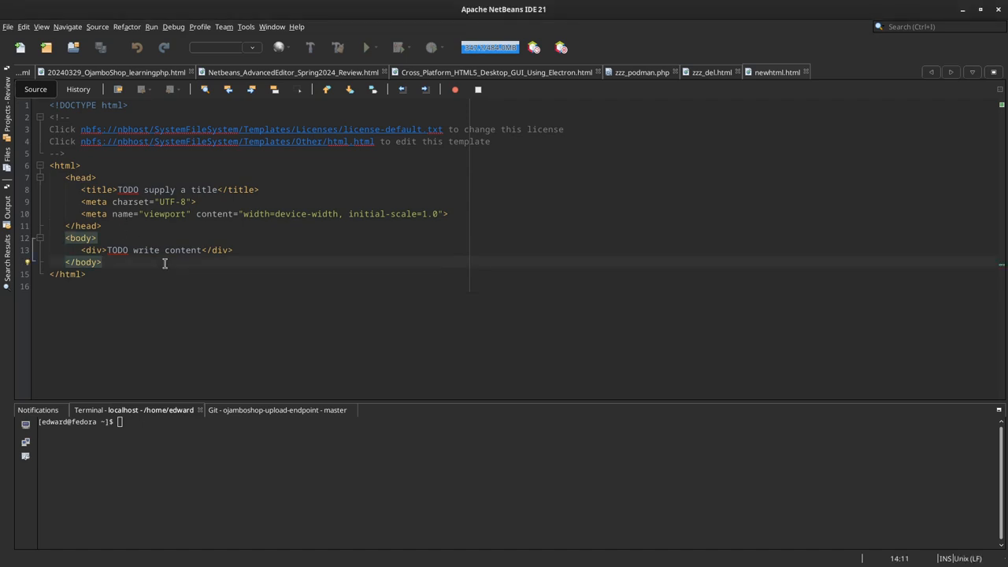
Find 'TODO' in newhtml.html, then select a block of template lines in the editor.
key("ctrl+f")
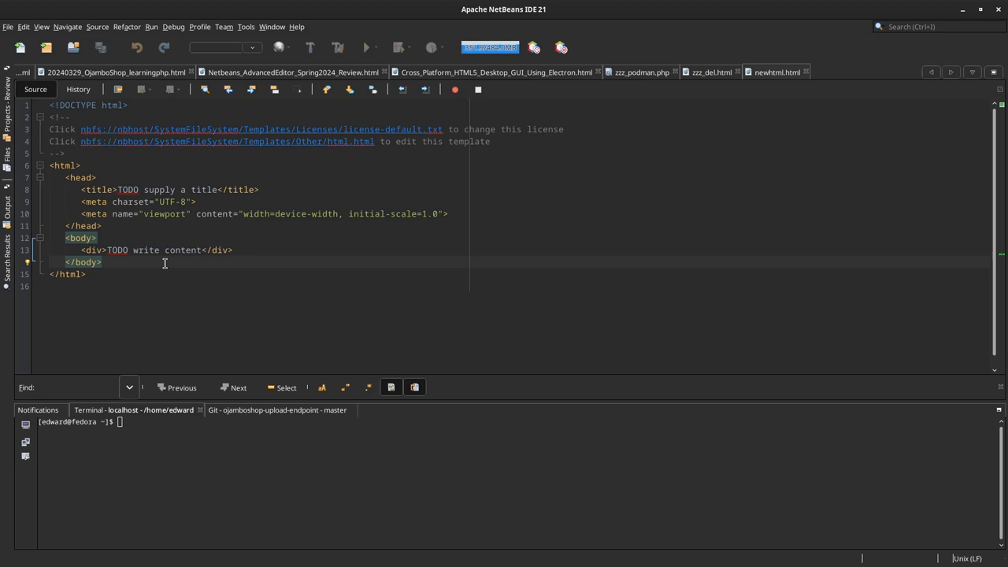
type("TODO")
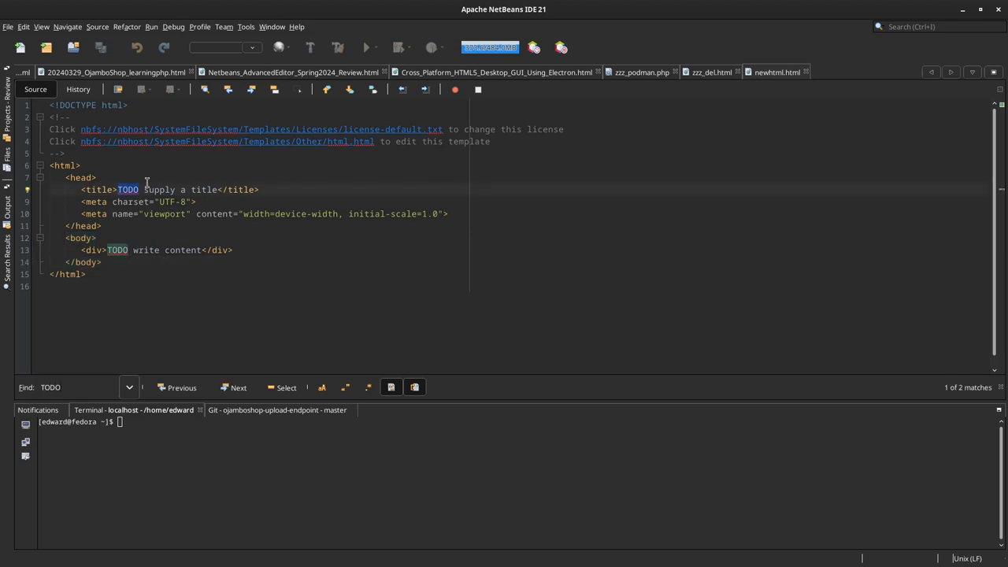
mouse_move(161, 294)
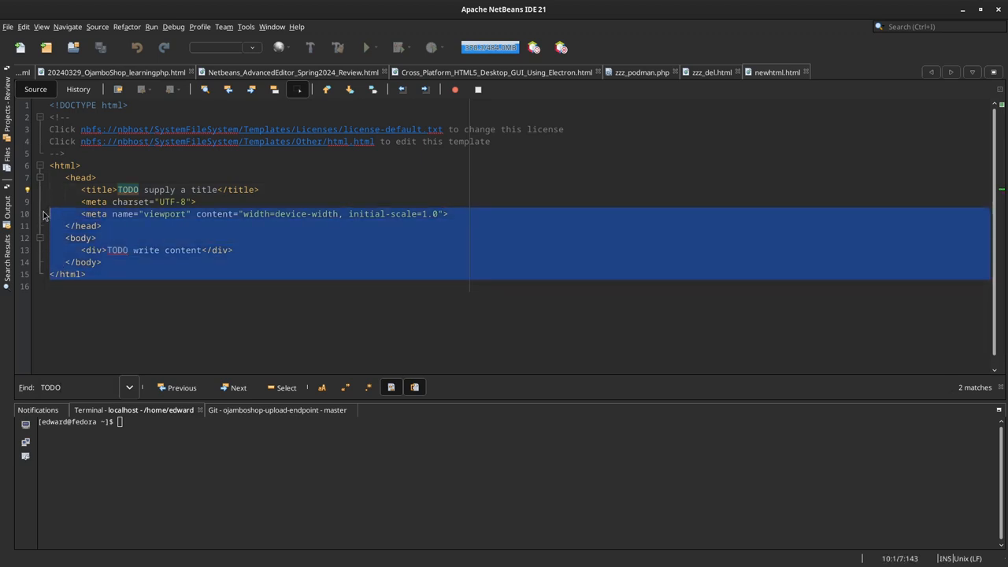
left_click(98, 177)
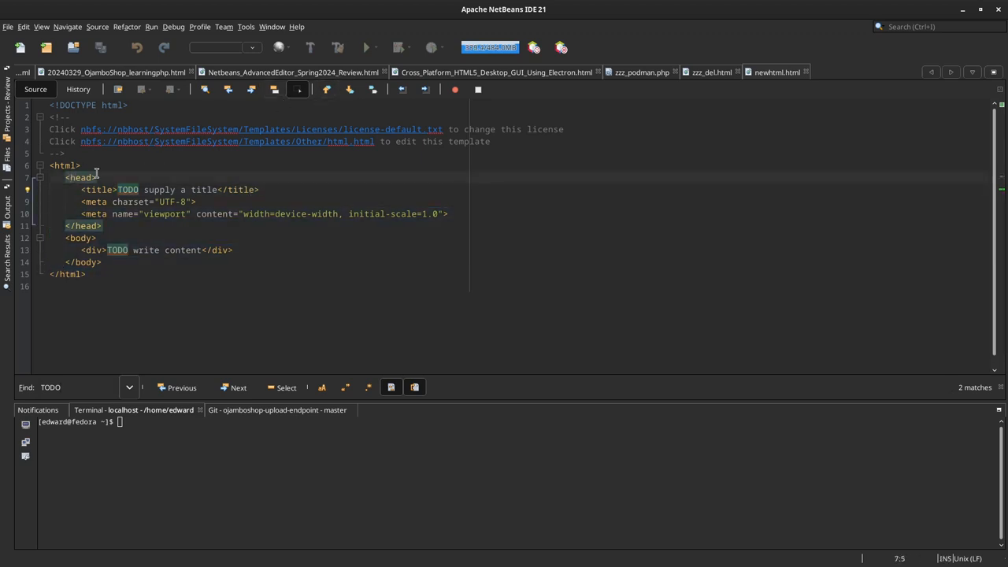
left_click_drag(97, 171, 101, 225)
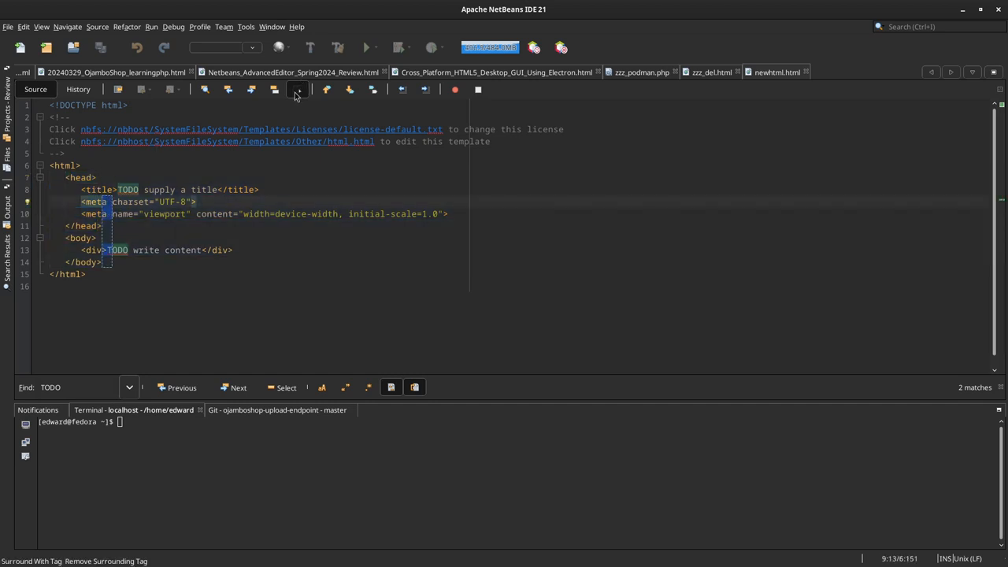
Drop PHP File.php into newhtml.html as a link and open it in its own editor.
left_click(7, 152)
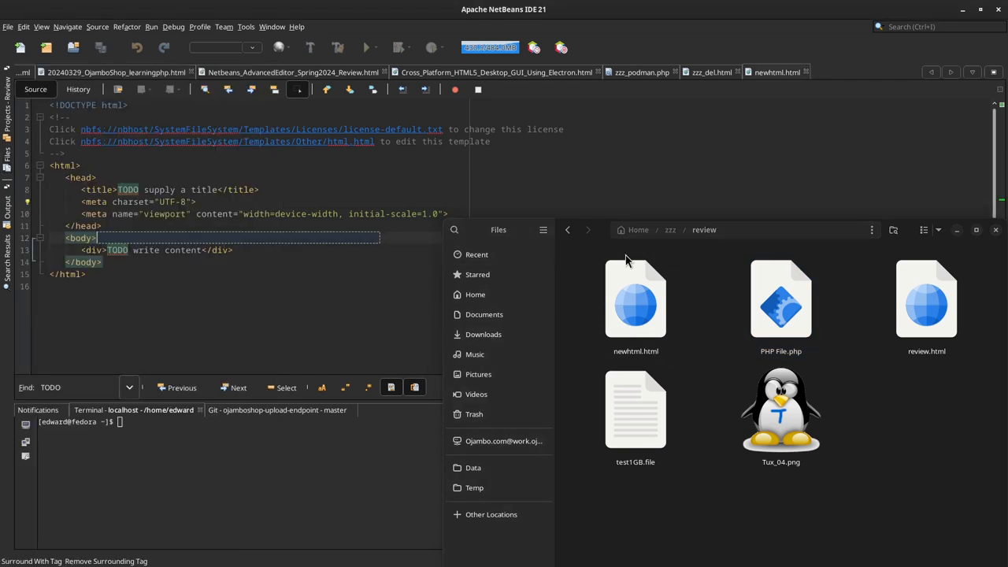
left_click(782, 299)
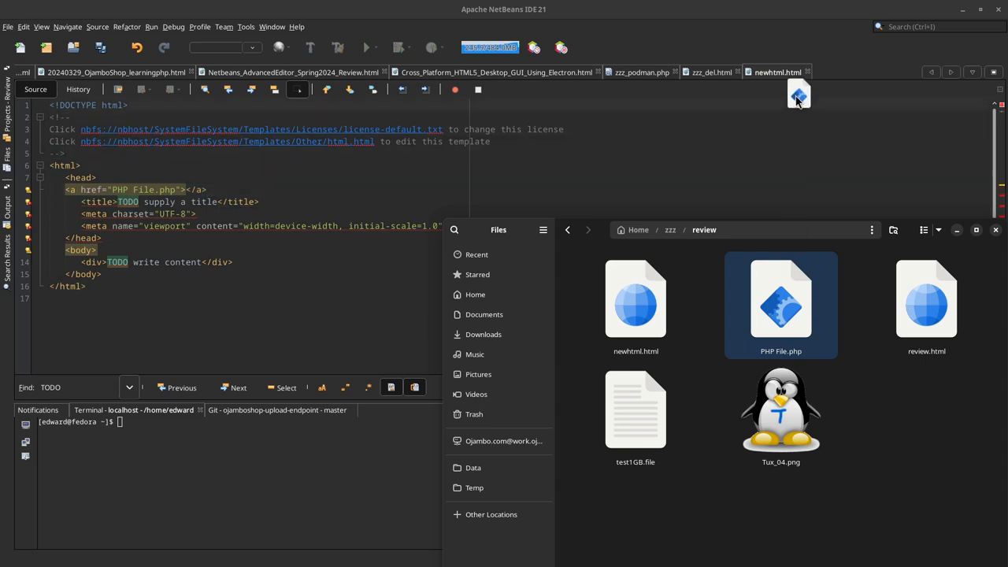
double_click(782, 300)
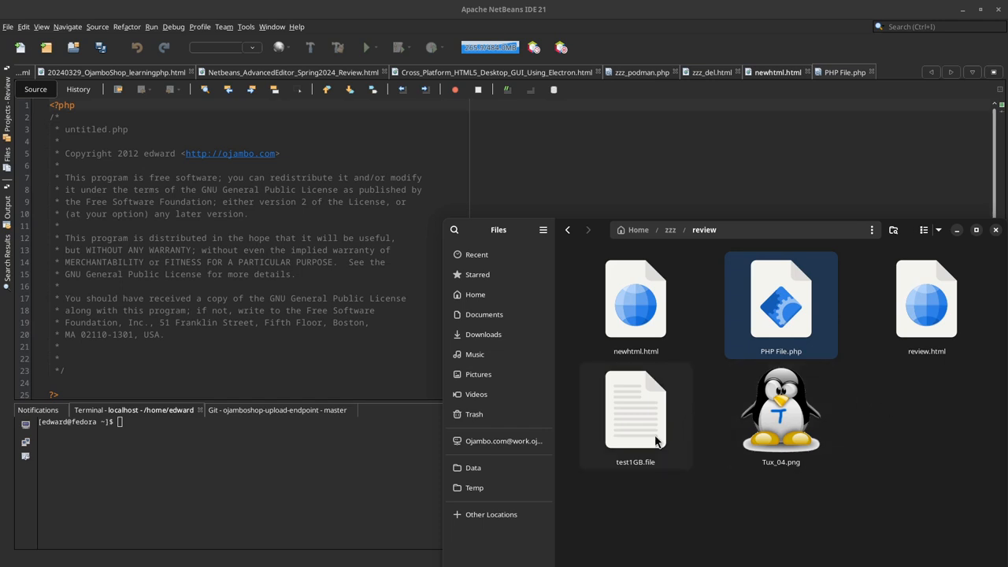
mouse_move(646, 438)
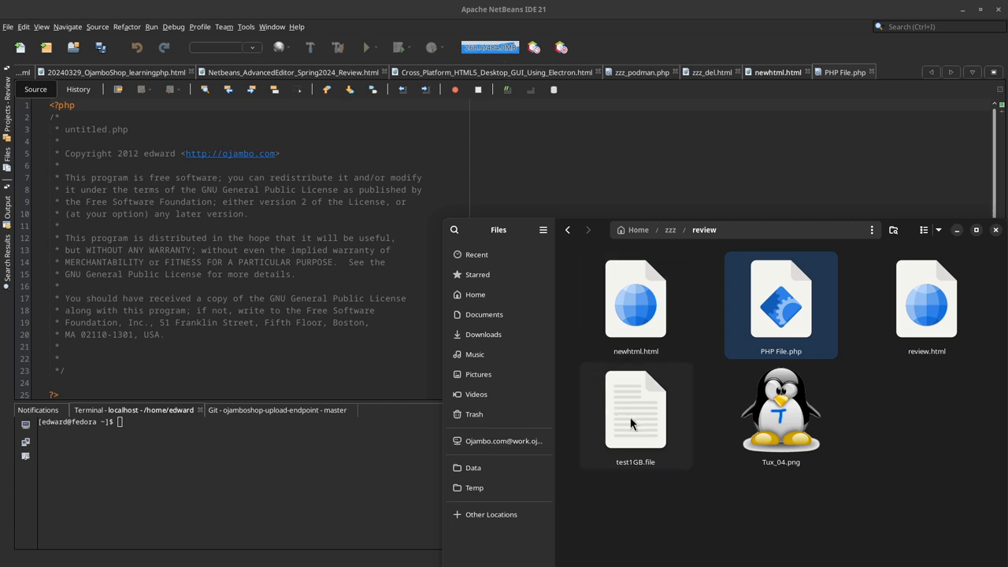
Open the 953 MB test1GB.file despite the OutOfMemoryError size warning.
double_click(637, 410)
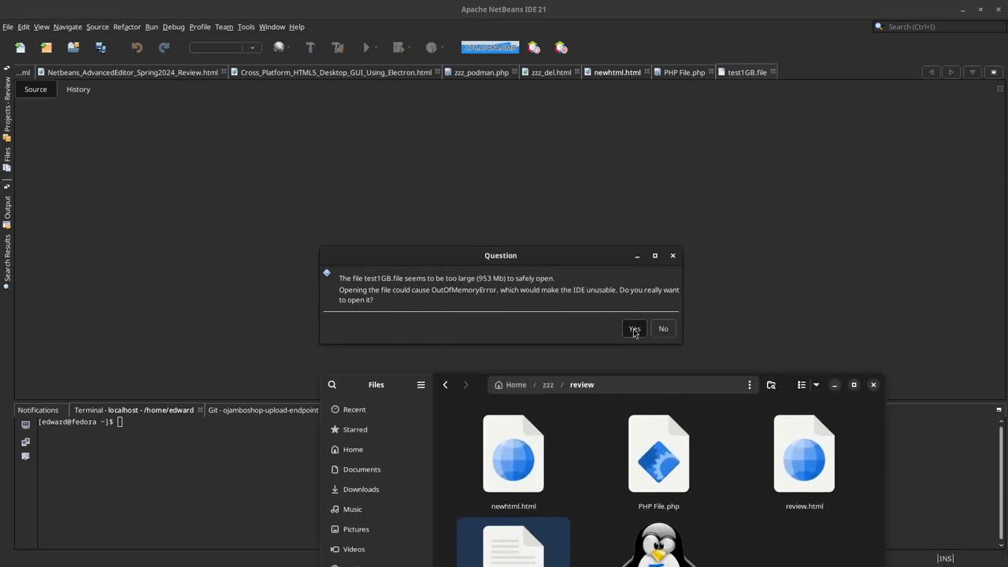
left_click(633, 330)
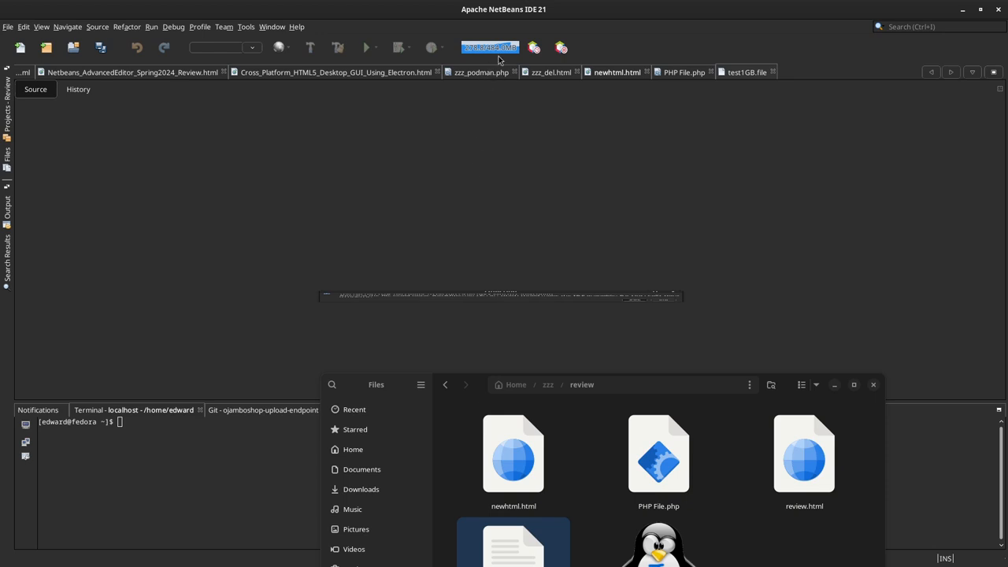
mouse_move(653, 128)
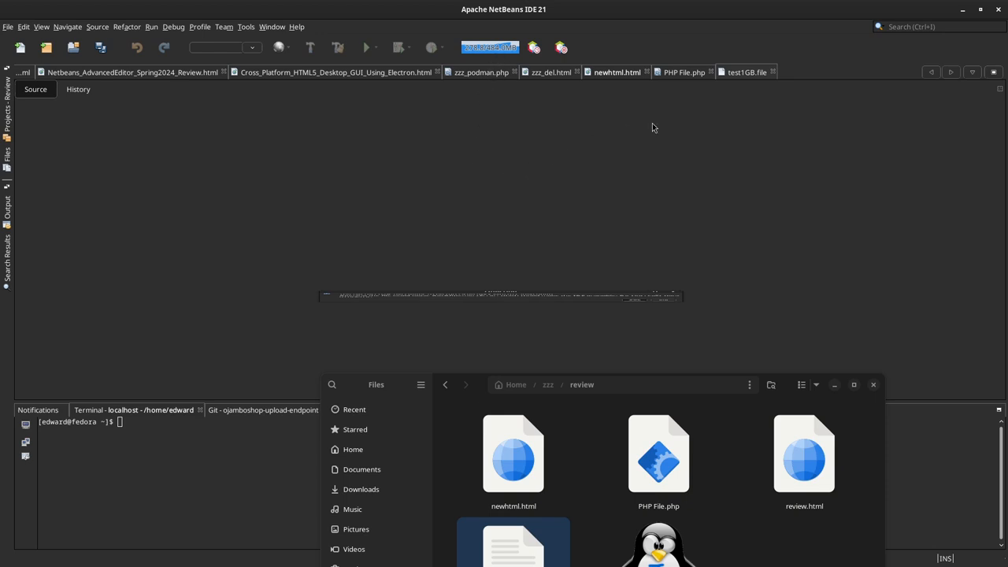
mouse_move(423, 258)
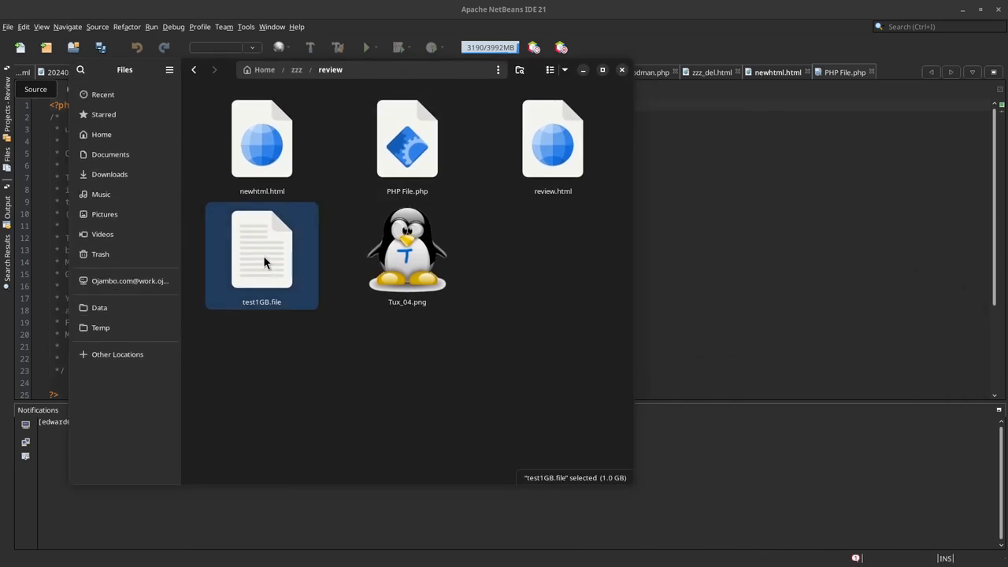
mouse_move(526, 429)
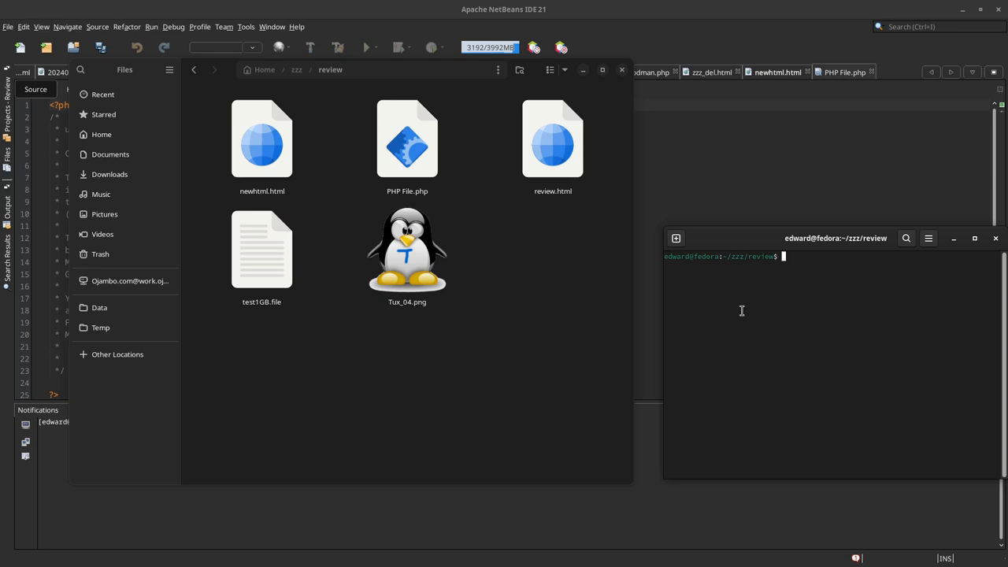
Page through test1GB.file with 'less test1GB.file' showing repeated 'this is test file' lines.
type("less")
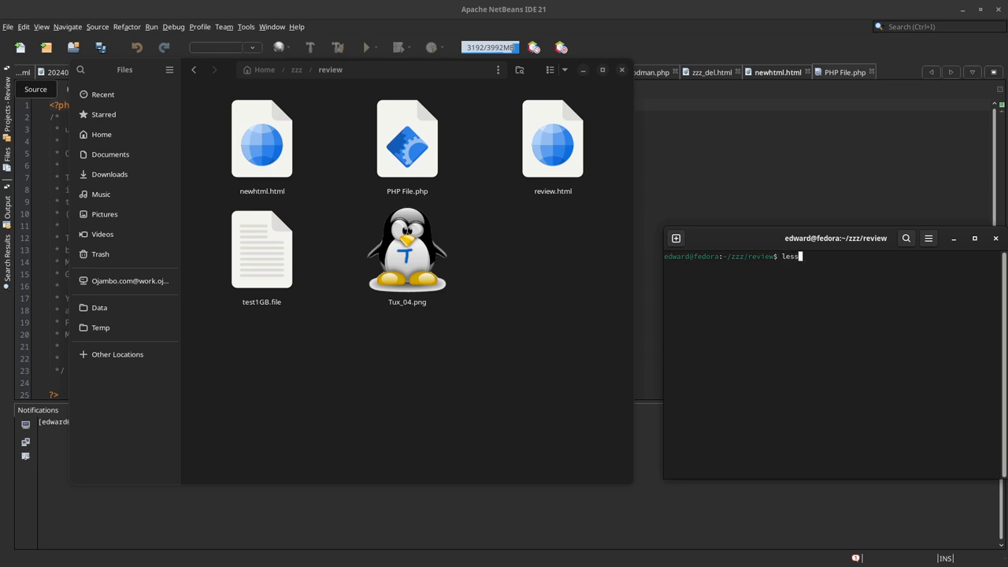
type("test1GB.file")
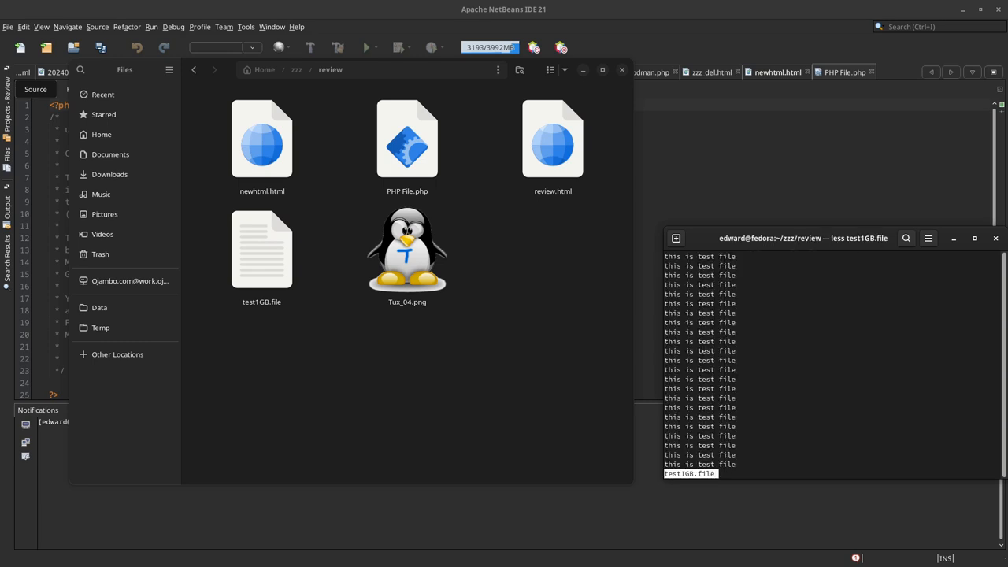
key("q")
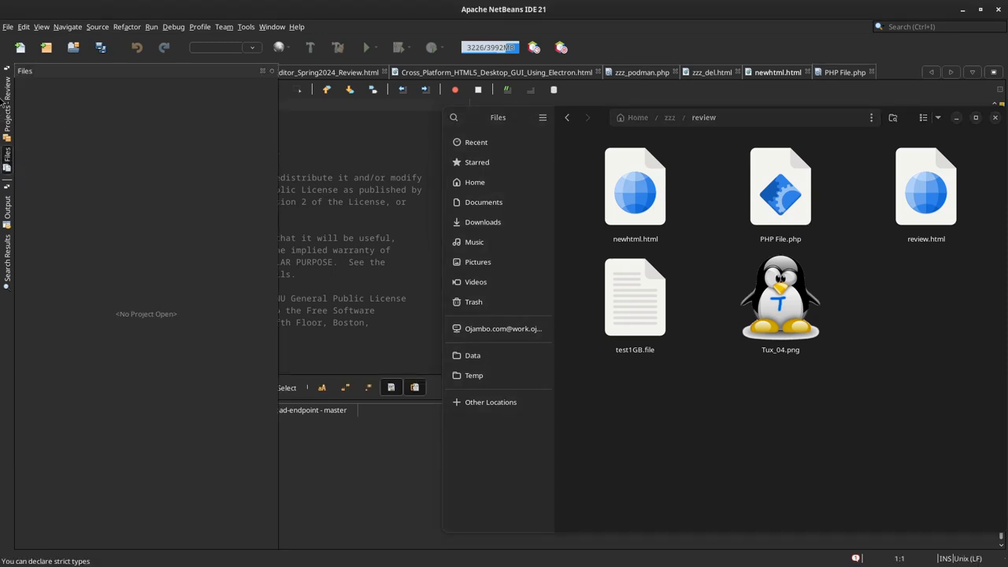
Create a PHP Application project PhpProject1 with default location and PHP 8.3.
left_click(10, 87)
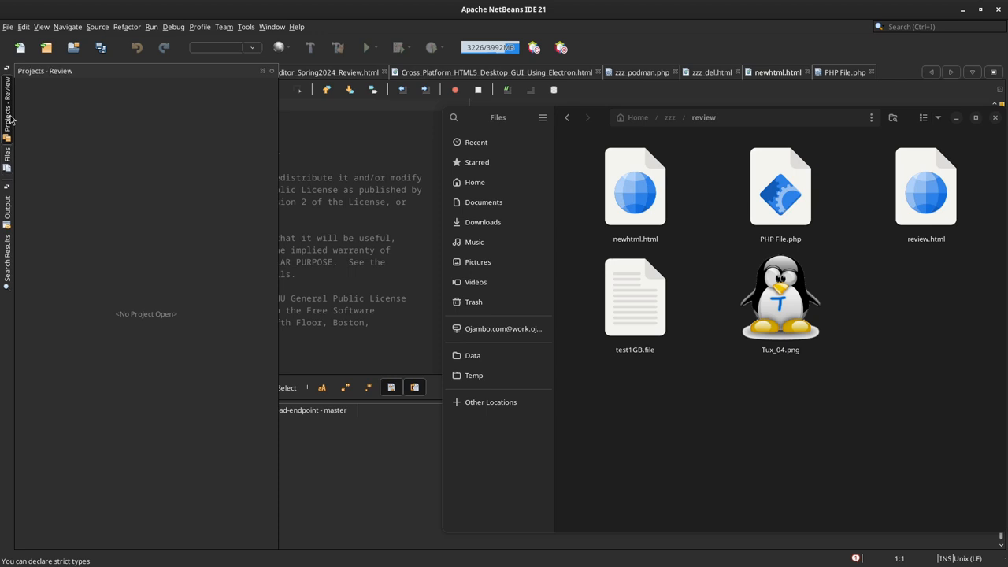
mouse_move(38, 84)
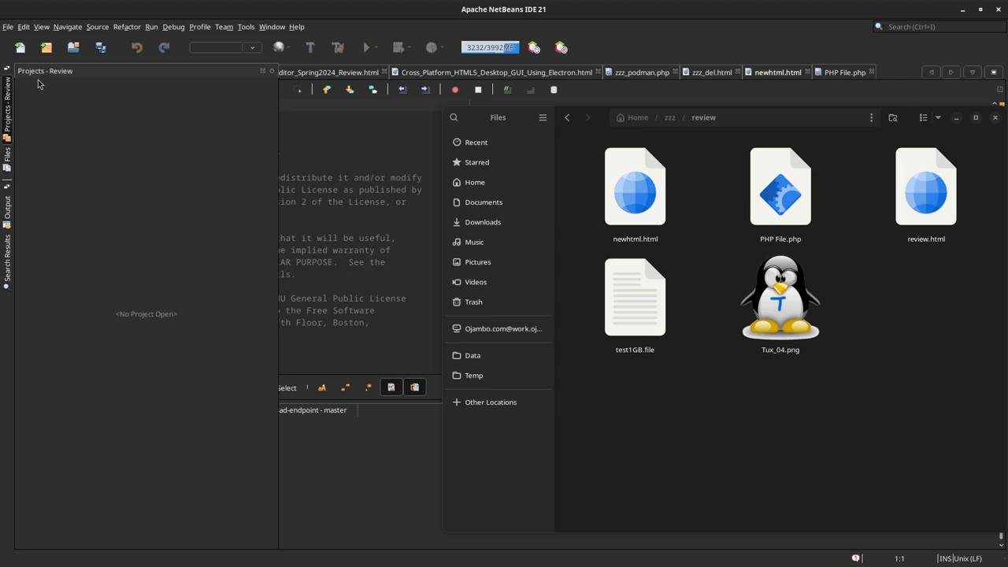
left_click(7, 25)
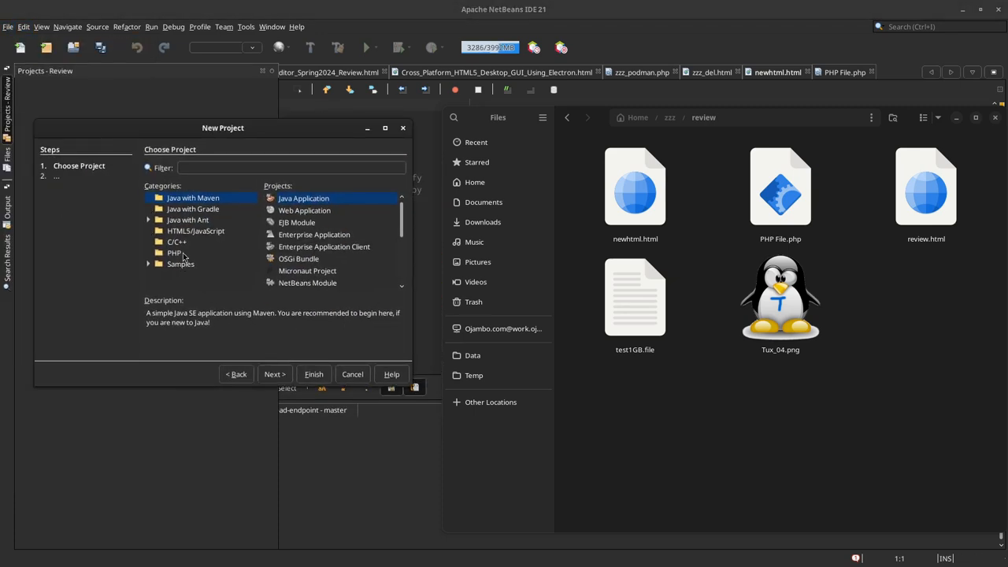
left_click(173, 252)
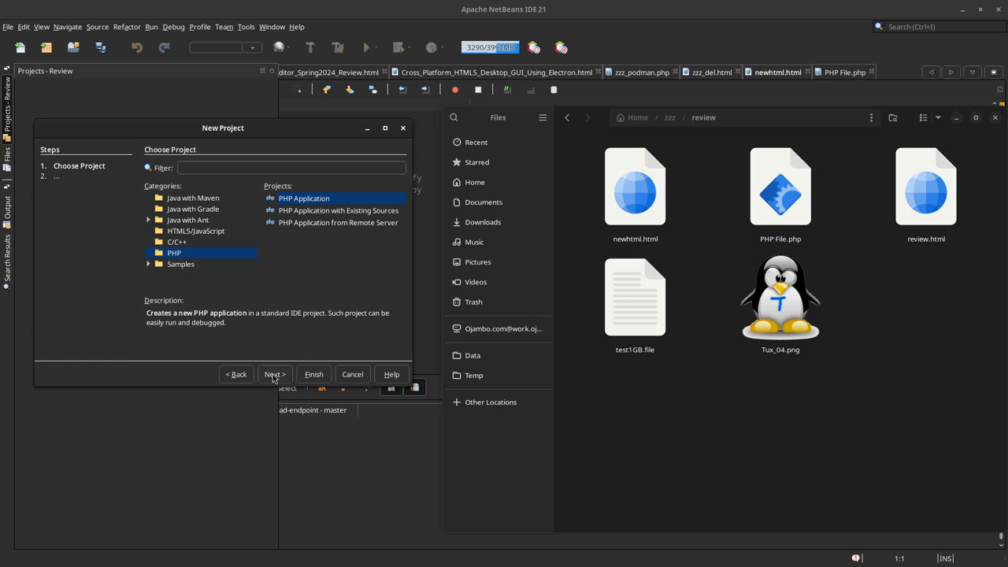
left_click(274, 375)
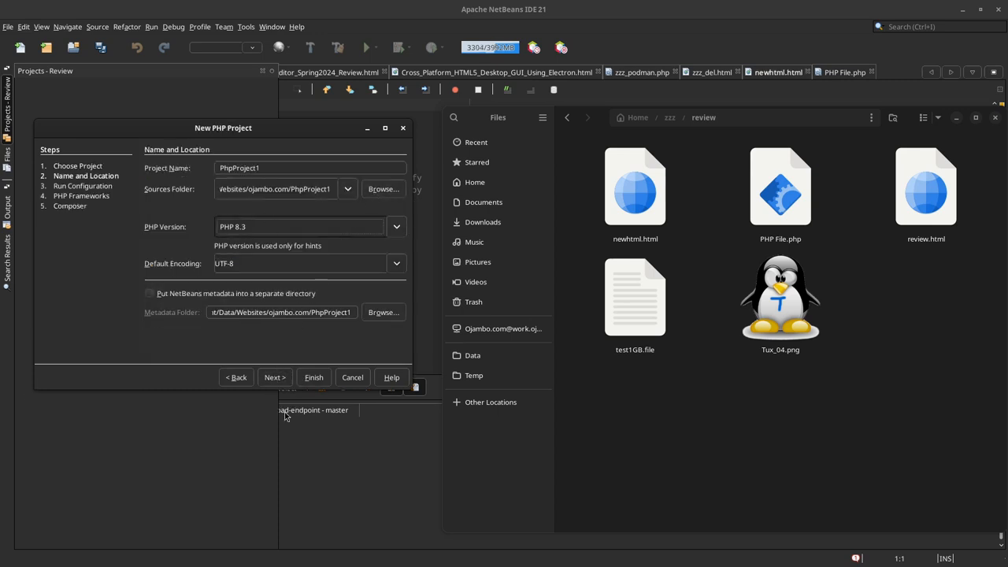
left_click(313, 378)
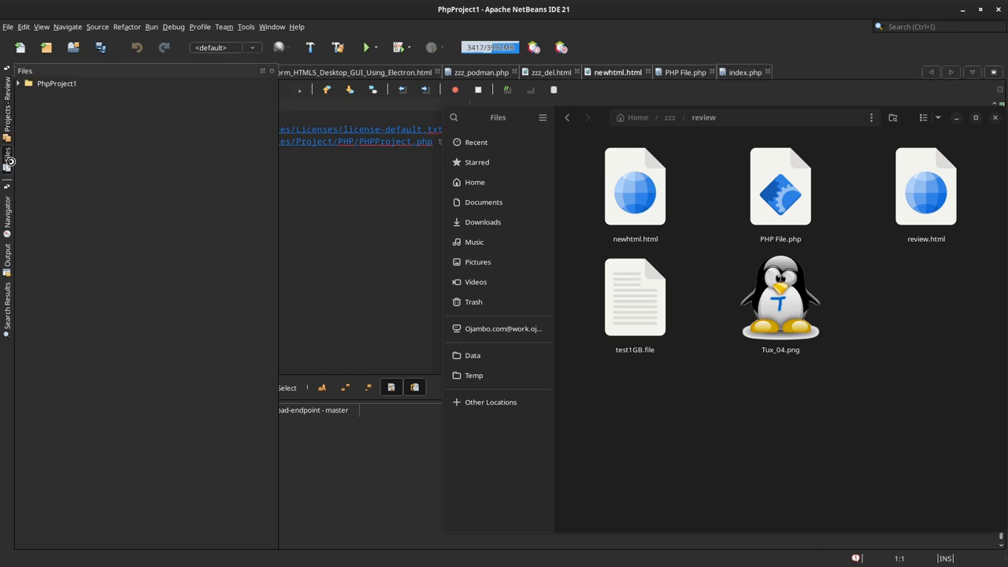
Expand PhpProject1 and try dragging Tux_04.png from the file manager into it.
left_click(19, 82)
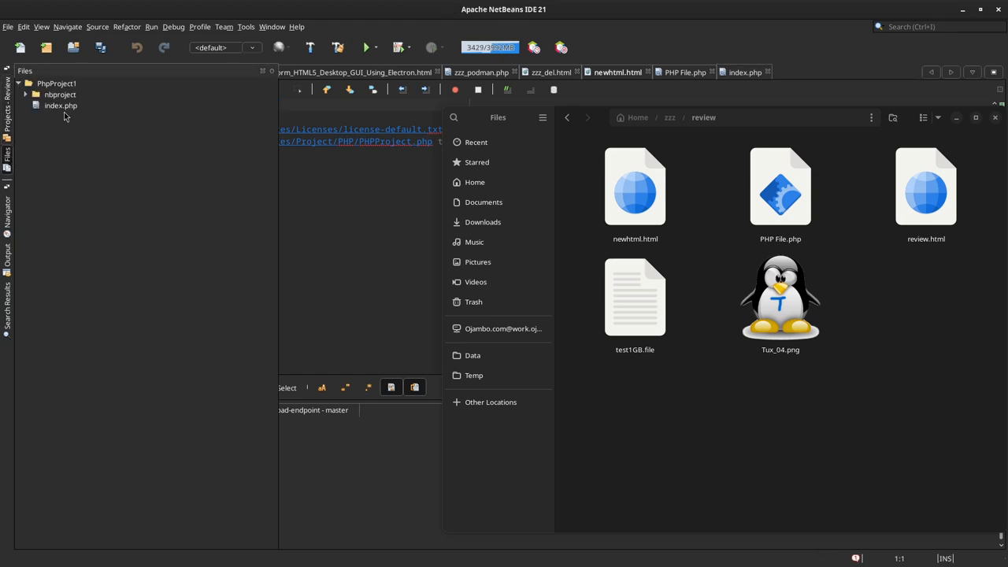
left_click(780, 298)
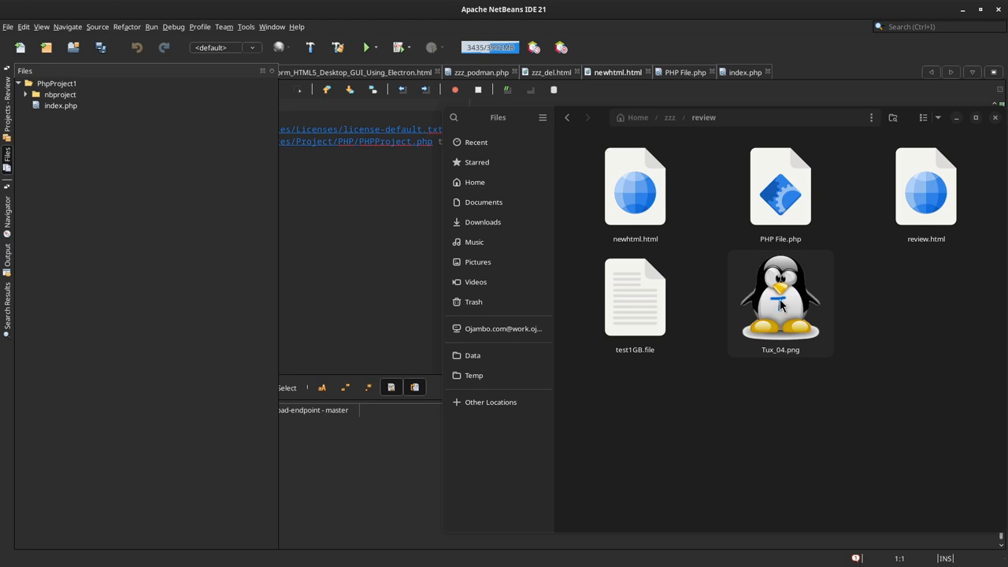
left_click(780, 302)
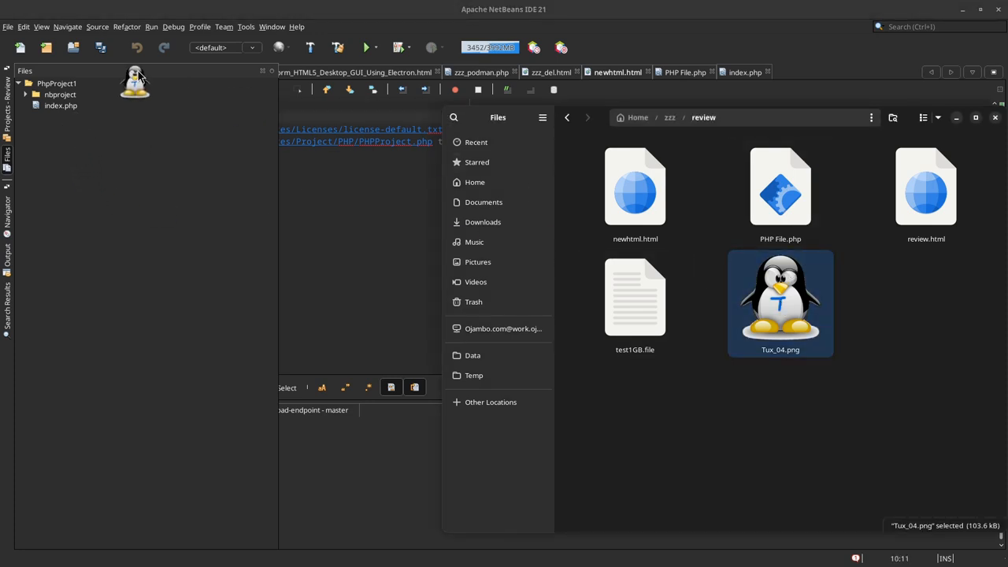
double_click(779, 303)
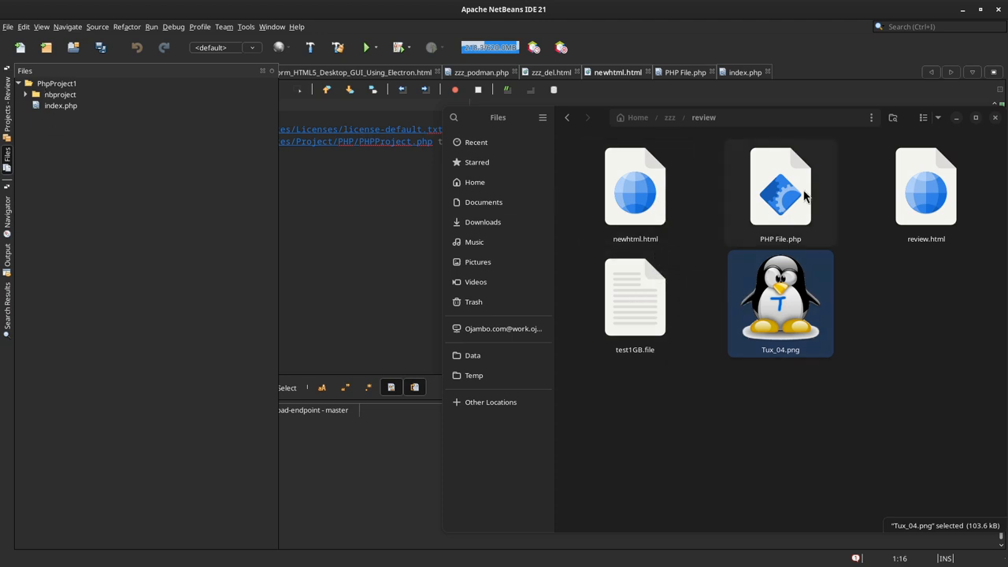
Add PHP File.php to PhpProject1 and bring index.php back to the front.
left_click(780, 189)
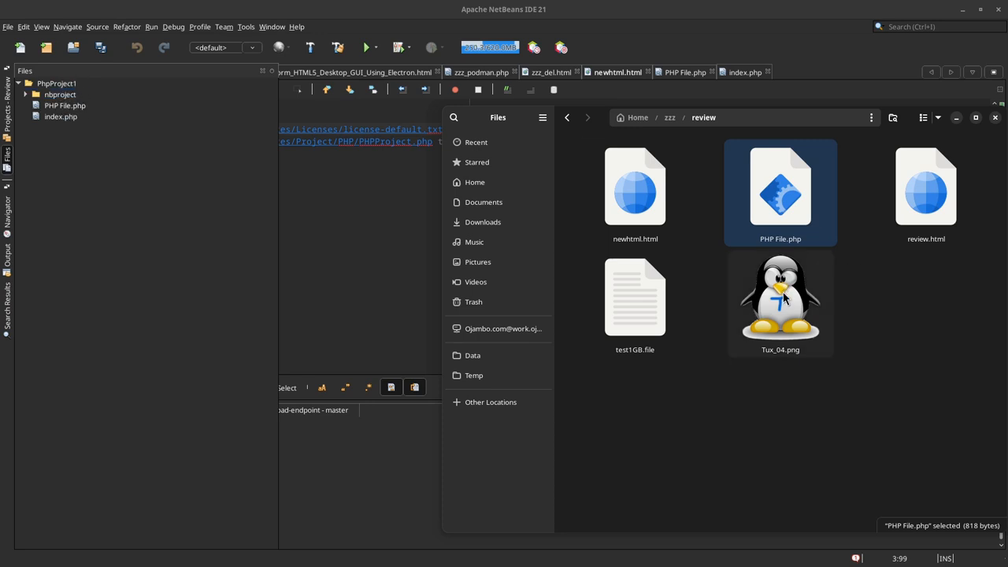
left_click(780, 303)
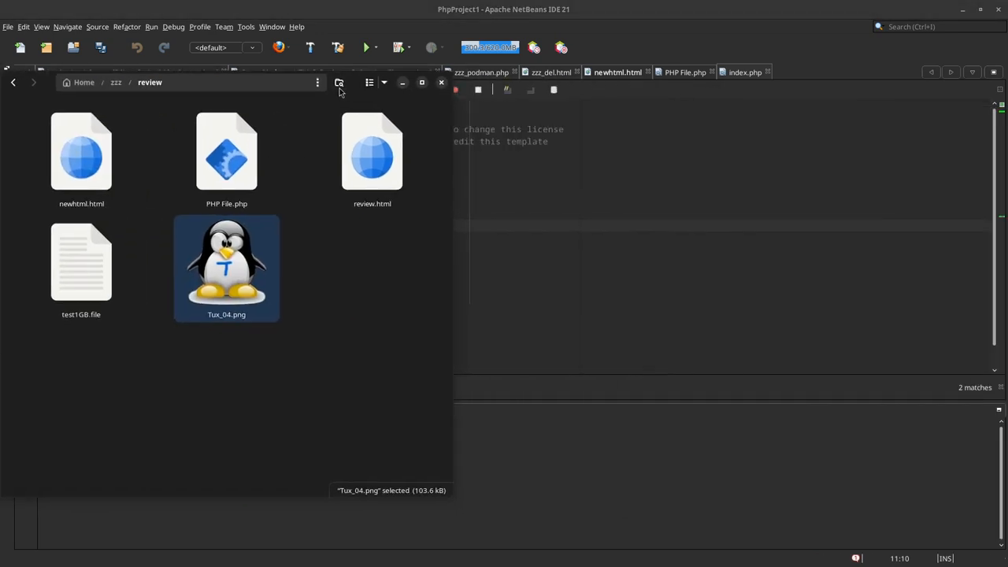
left_click(441, 82)
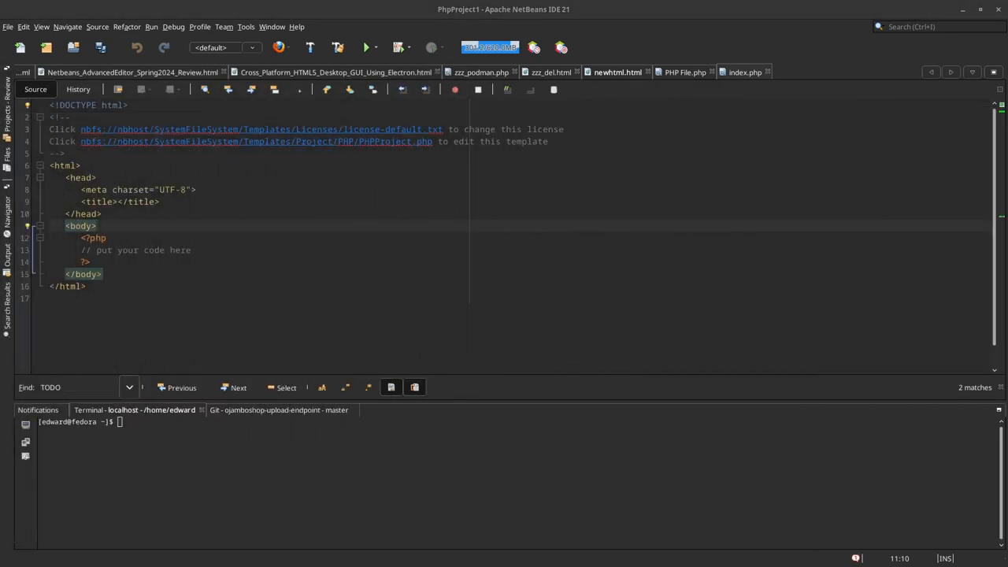